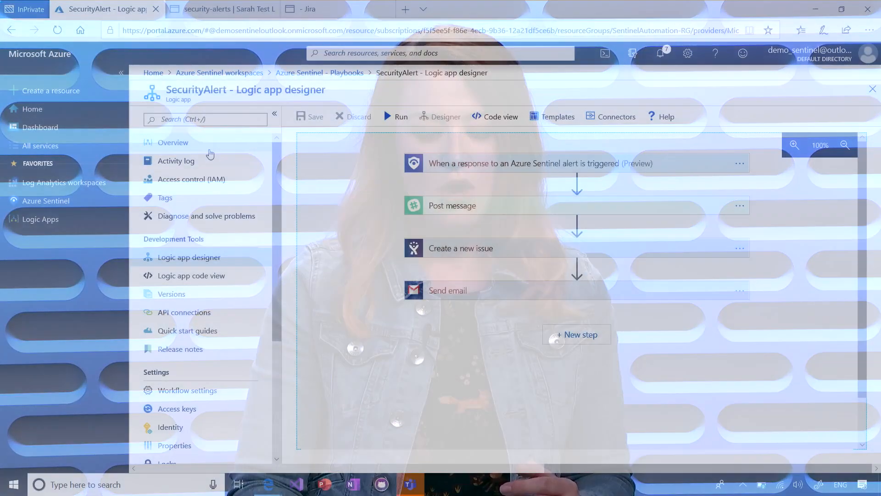
# Run the SecurityAlert playbook manually from Overview using the Sentinel alert trigger.
pyautogui.click(173, 142)
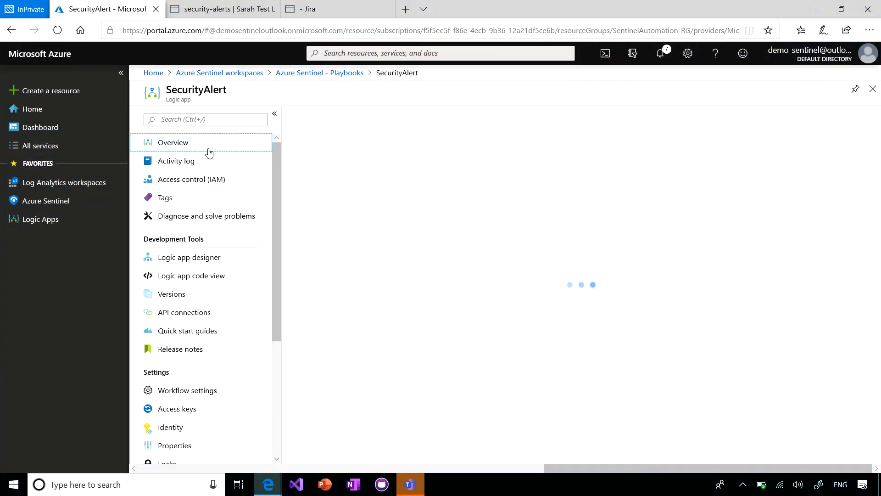
pyautogui.click(173, 142)
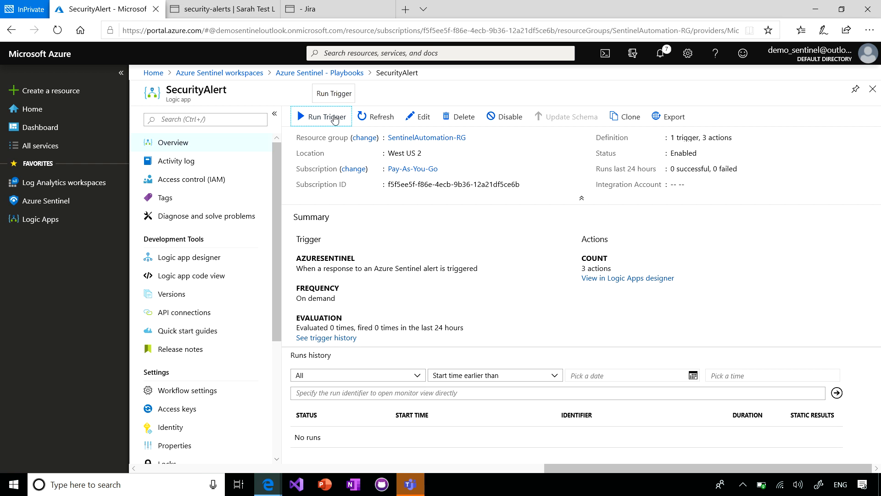
pyautogui.click(326, 117)
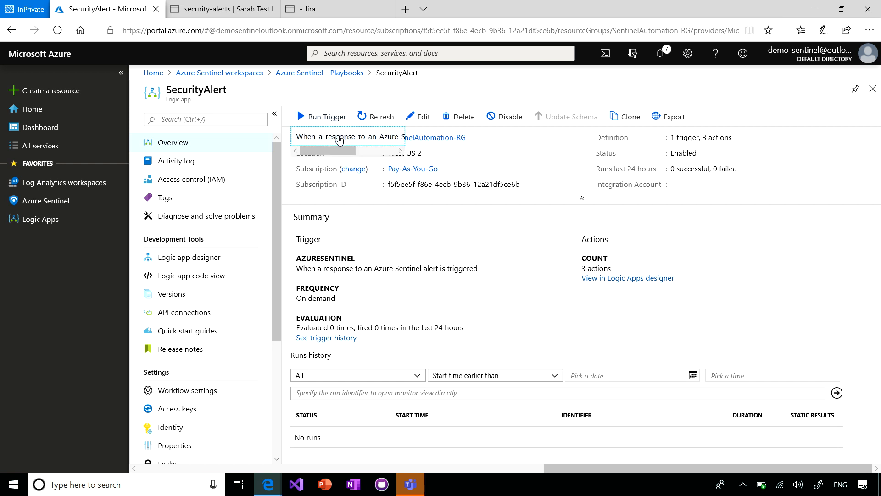
pyautogui.click(321, 116)
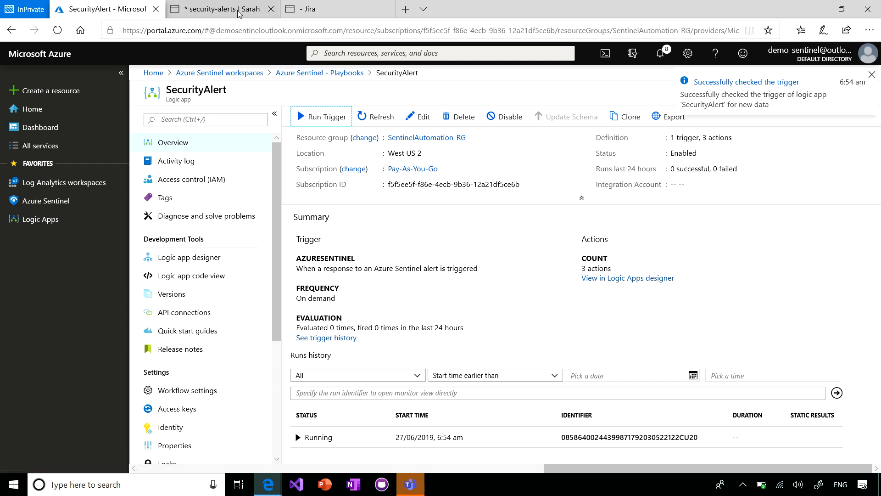
# Check the Slack security-alerts channel for the HELP post, then move to Jira.
pyautogui.click(219, 9)
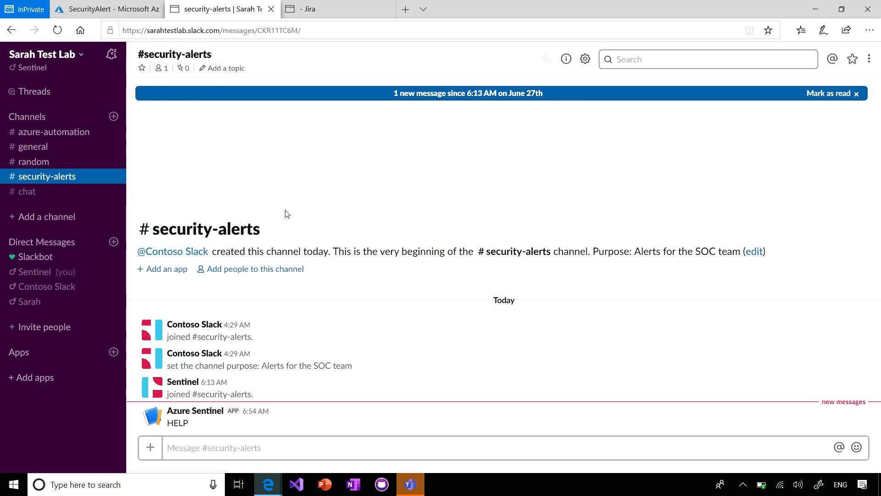
pyautogui.moveTo(192, 430)
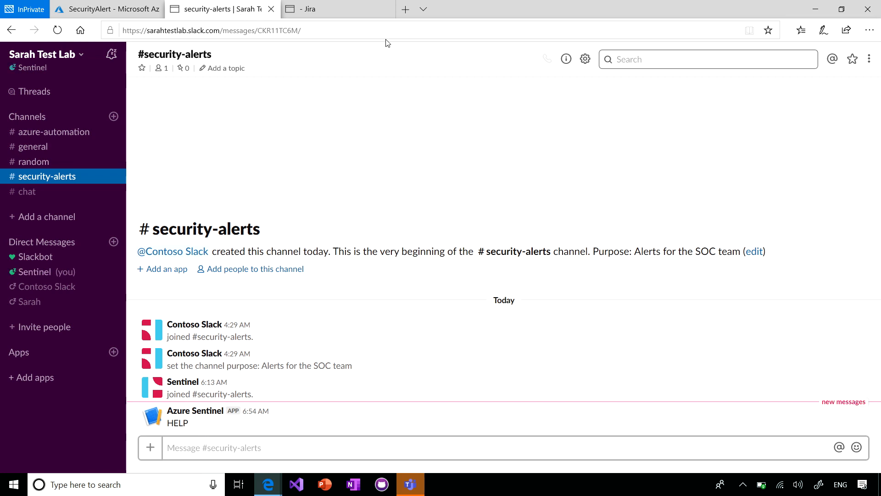
pyautogui.click(337, 9)
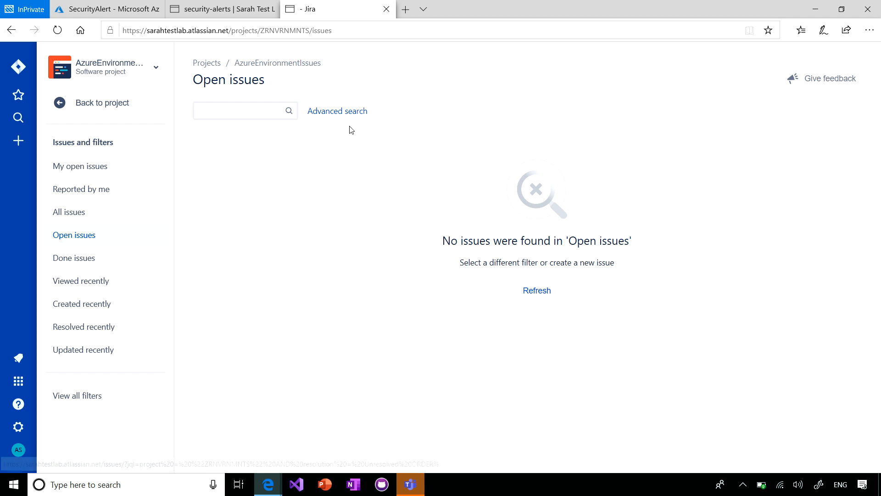
# Refresh Jira open issues, view ZRNVRNMNTS-1 'Security alert in Sentinel', then show the Outlook inbox.
pyautogui.click(535, 291)
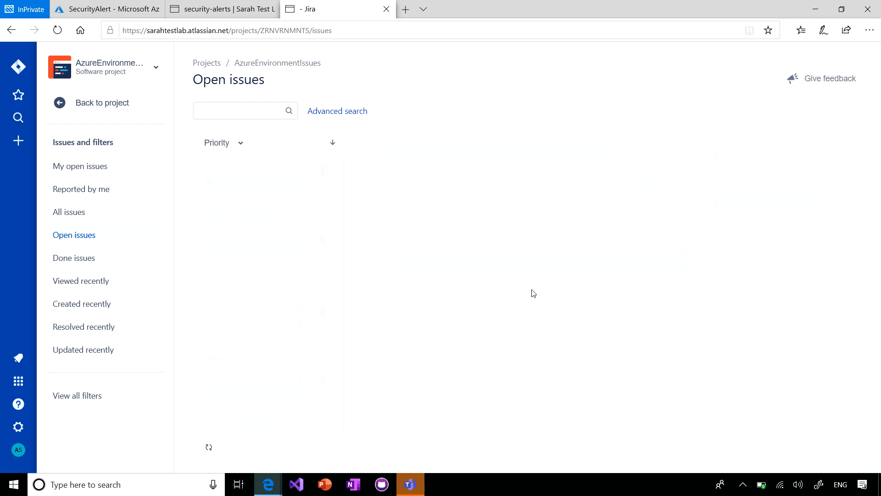
pyautogui.click(247, 174)
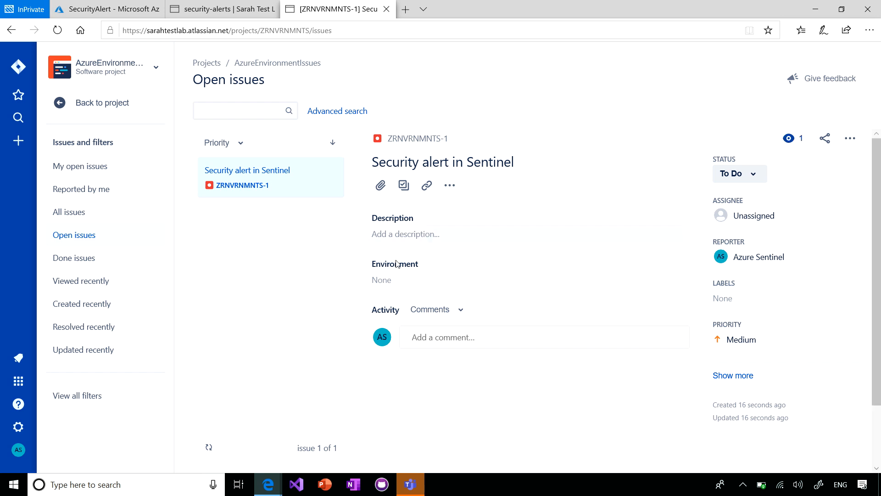
pyautogui.moveTo(268, 484)
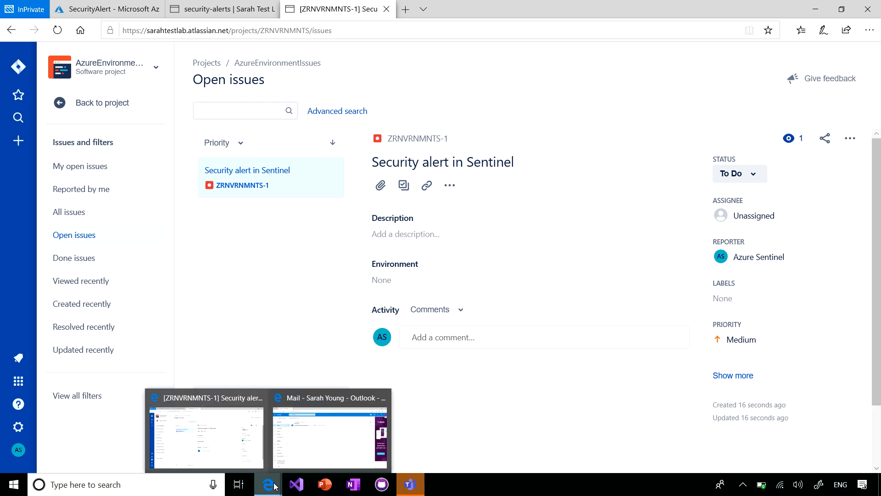
pyautogui.click(329, 437)
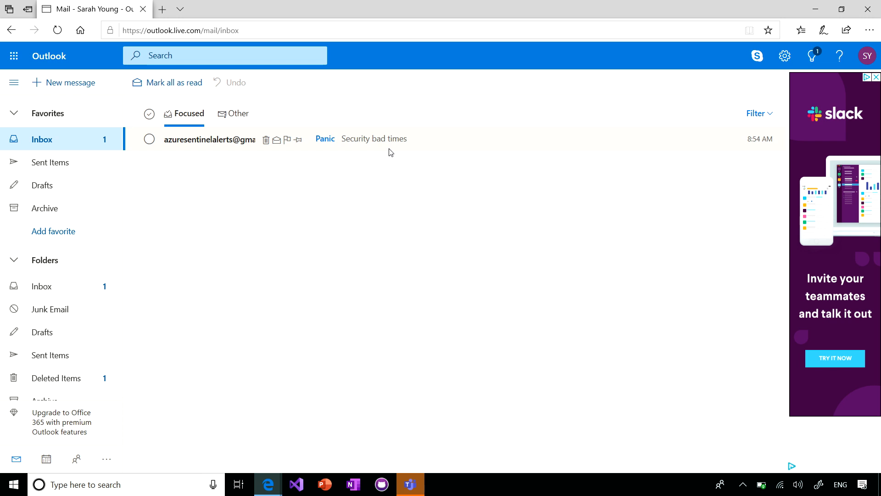
pyautogui.moveTo(393, 162)
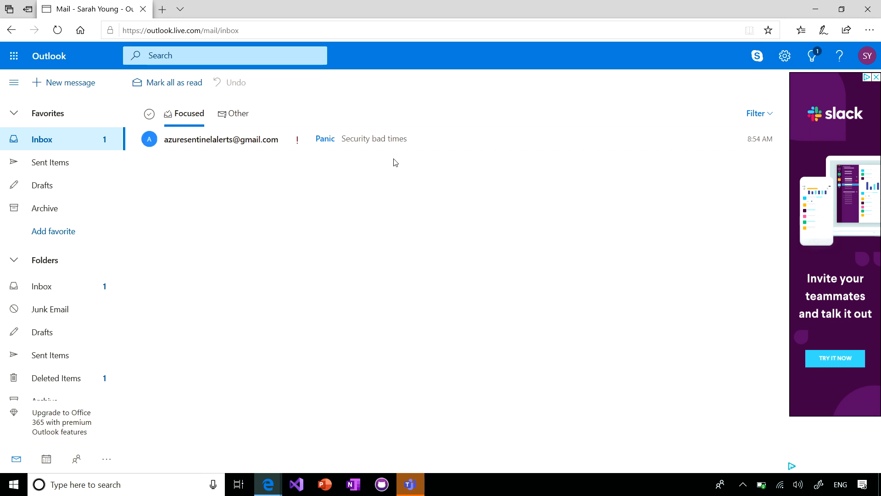